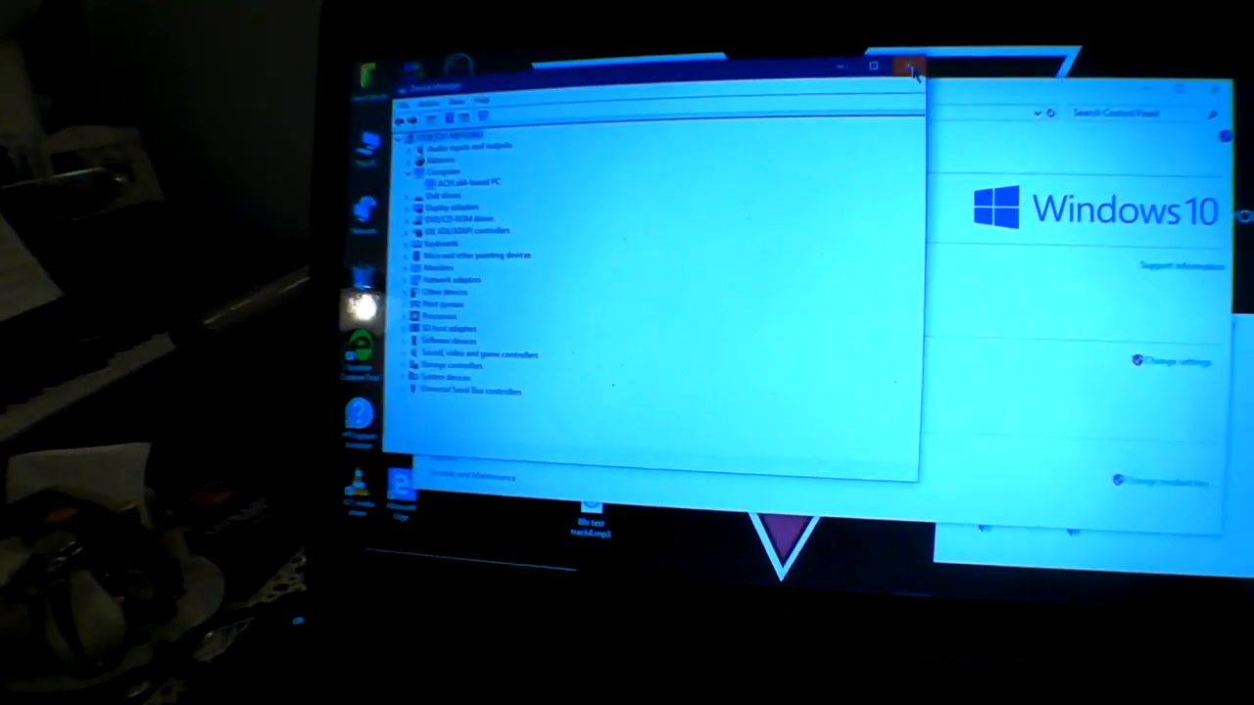
click(910, 67)
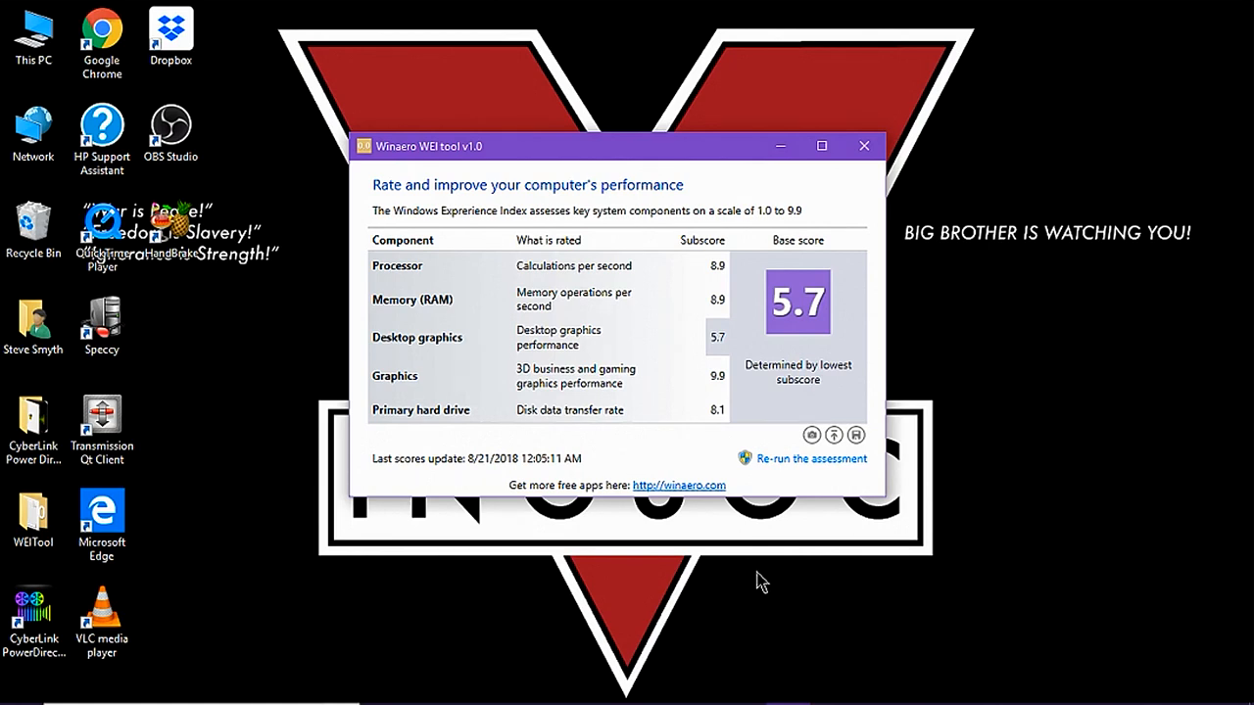
mouse_move(700, 473)
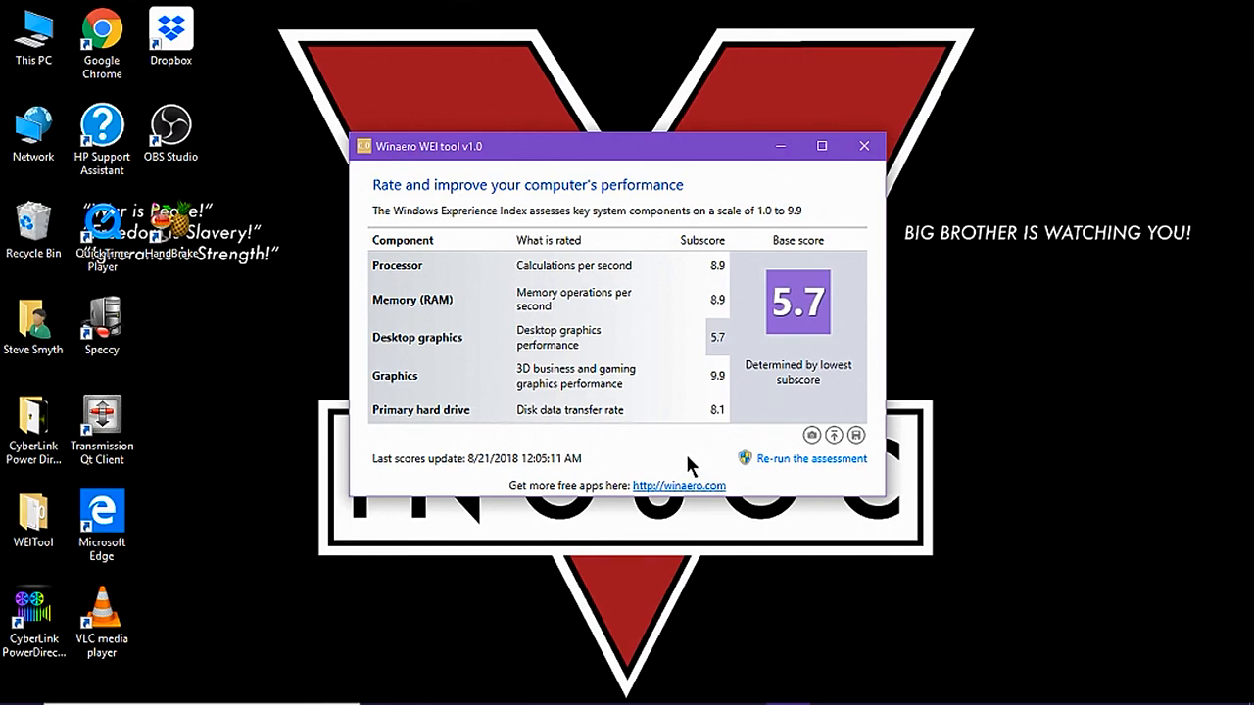
mouse_move(722, 356)
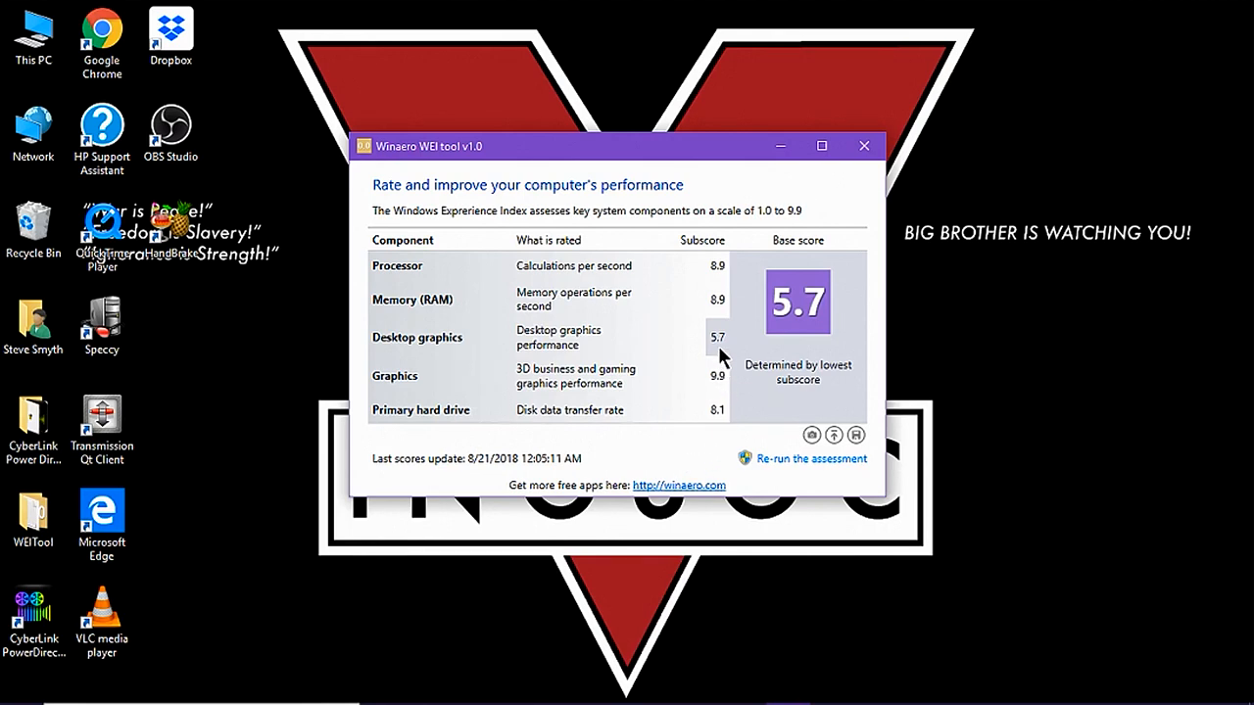
mouse_move(720, 358)
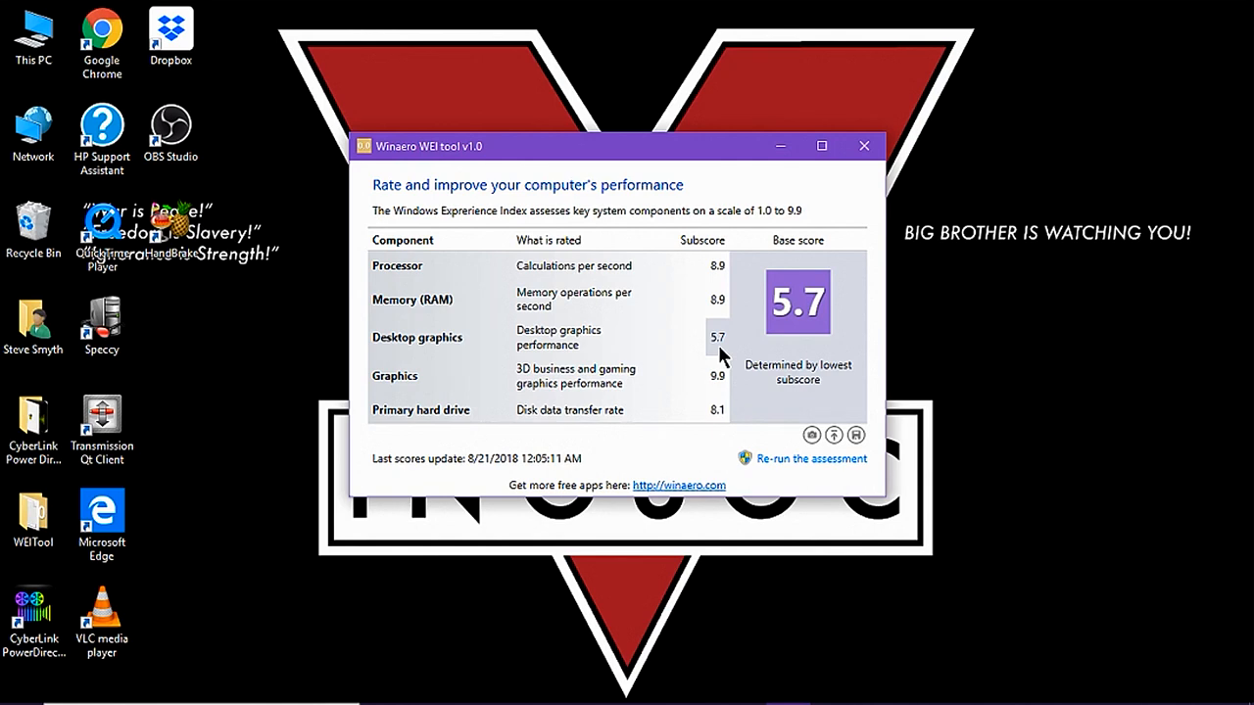